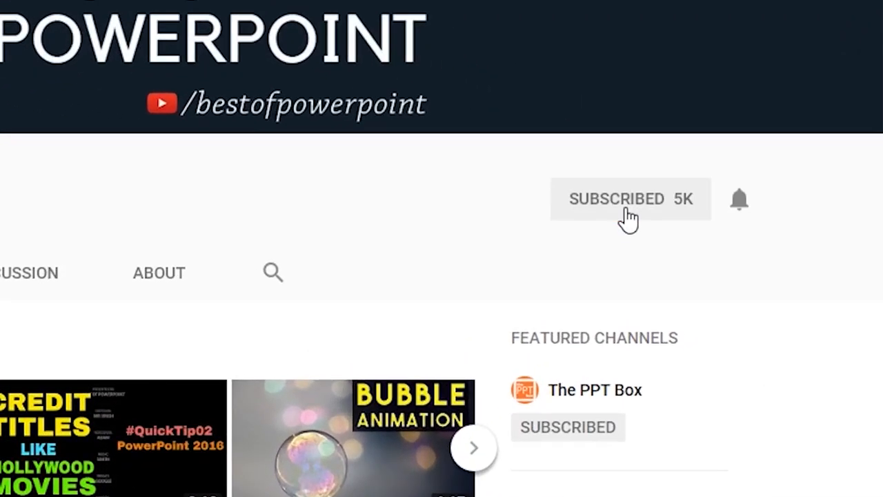
mouse_move(739, 204)
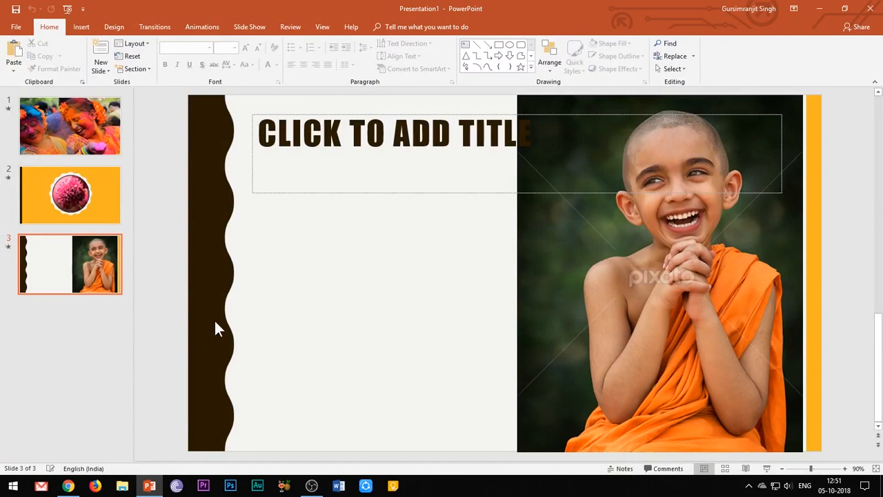
Create a new blank presentation ready for the Holi festival photo
left_click(69, 125)
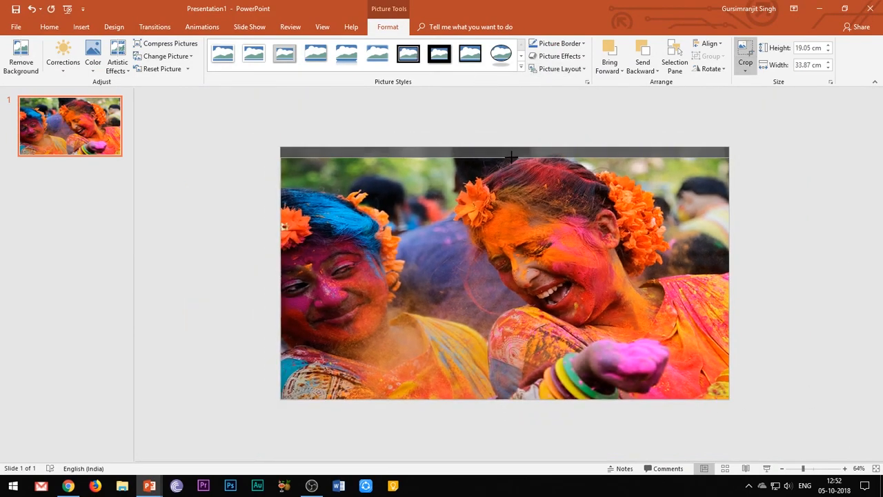
Stretch the festival photo to fill the slide and reach its picture colour options
left_click_drag(503, 398, 504, 393)
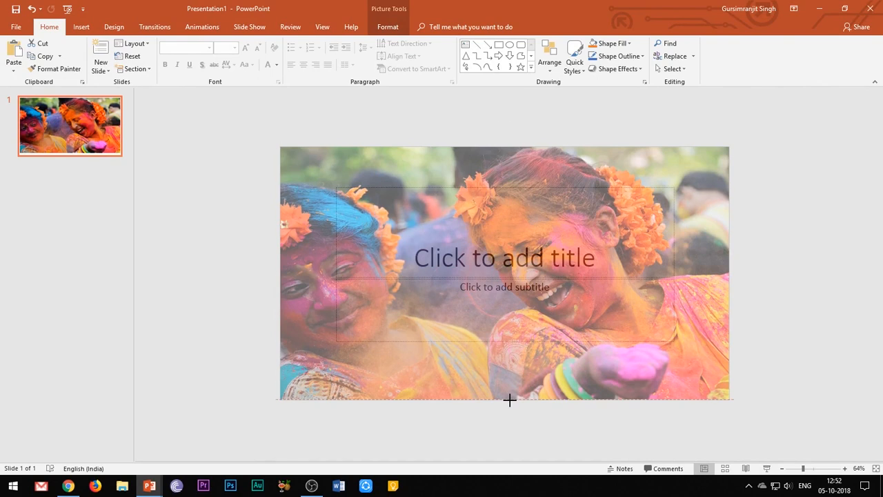
left_click(618, 279)
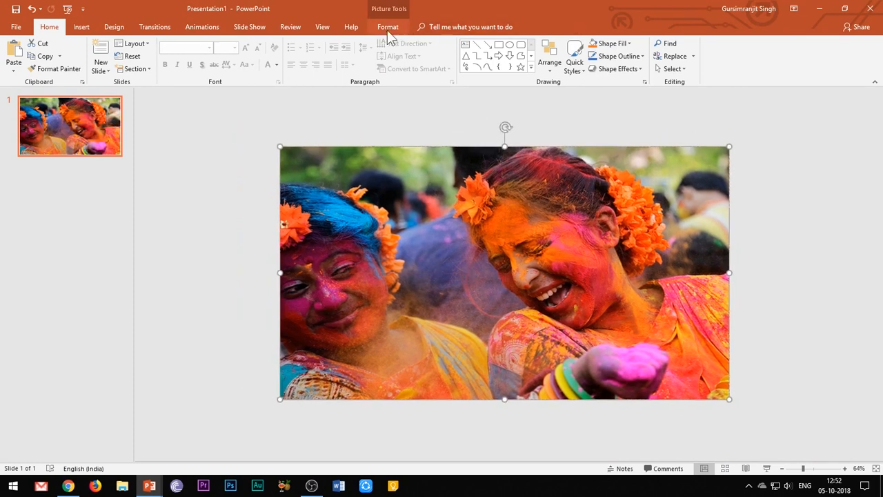
left_click(387, 26)
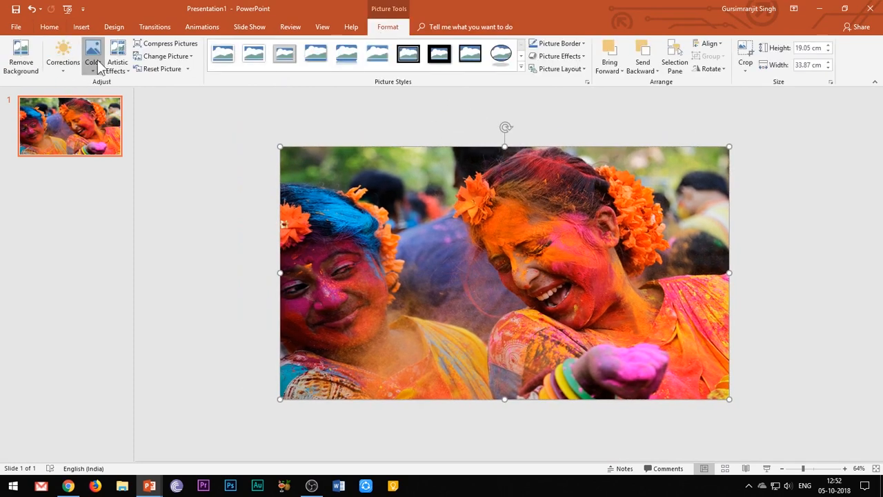
left_click(92, 56)
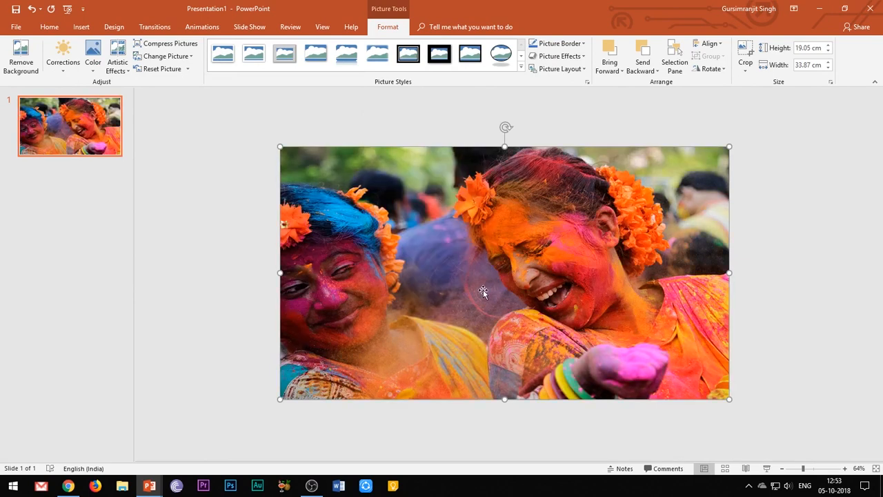
Apply the Fade entrance effect from More Entrance Effects to the festival photo
left_click(202, 27)
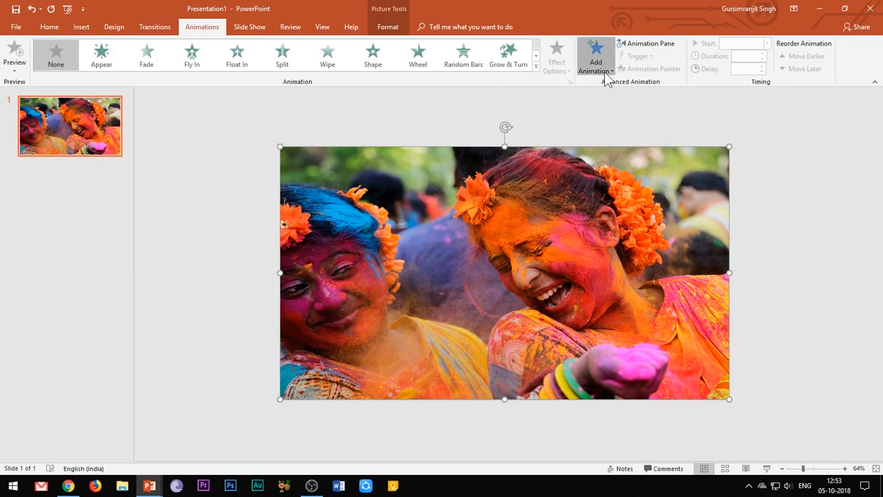
left_click(594, 55)
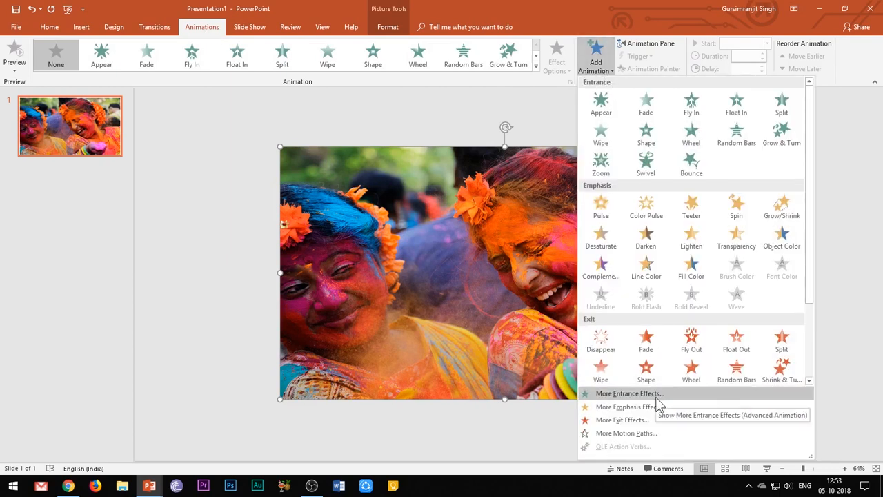
left_click(629, 393)
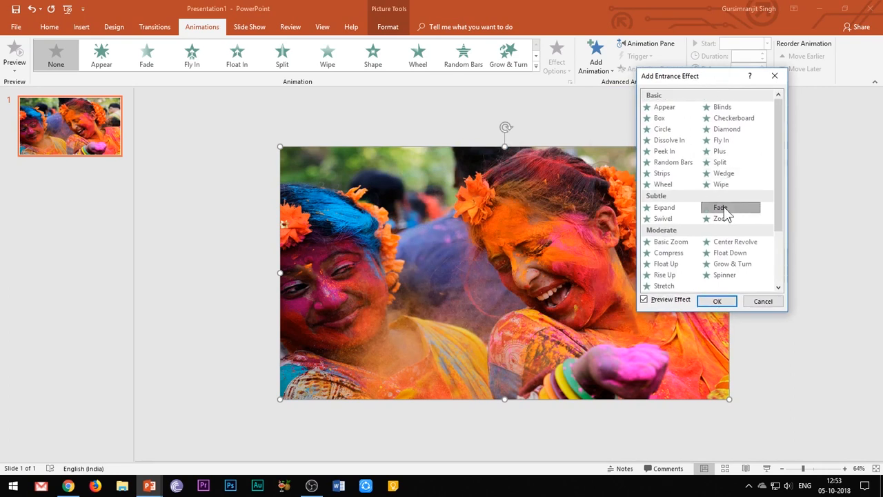
left_click(718, 301)
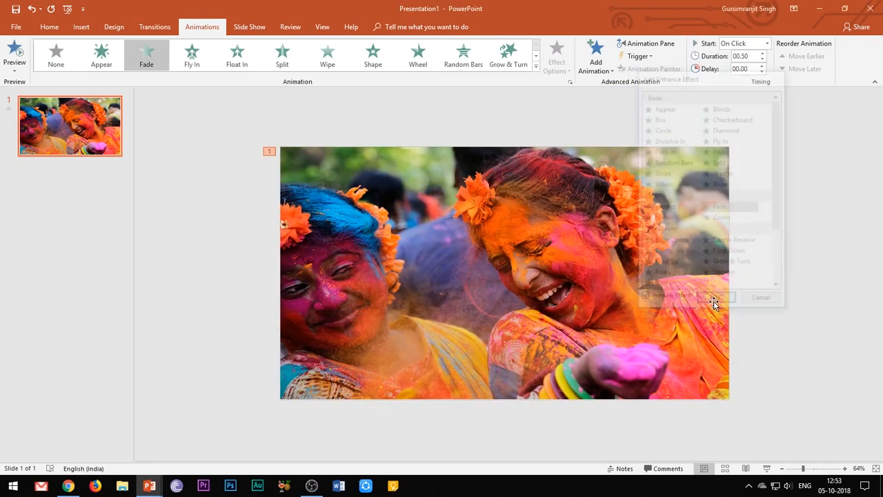
left_click(646, 43)
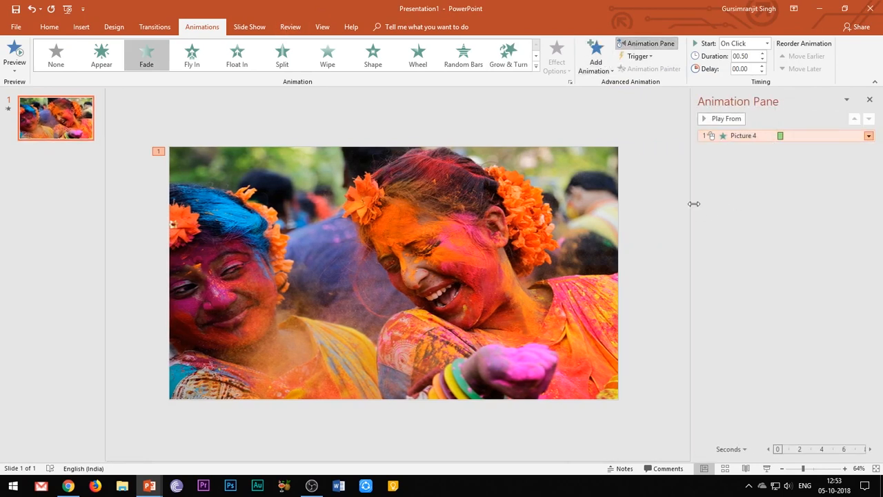
Set the photo's Fade duration through Effect Options > Timing, then add a slide with the child's photo
left_click(868, 135)
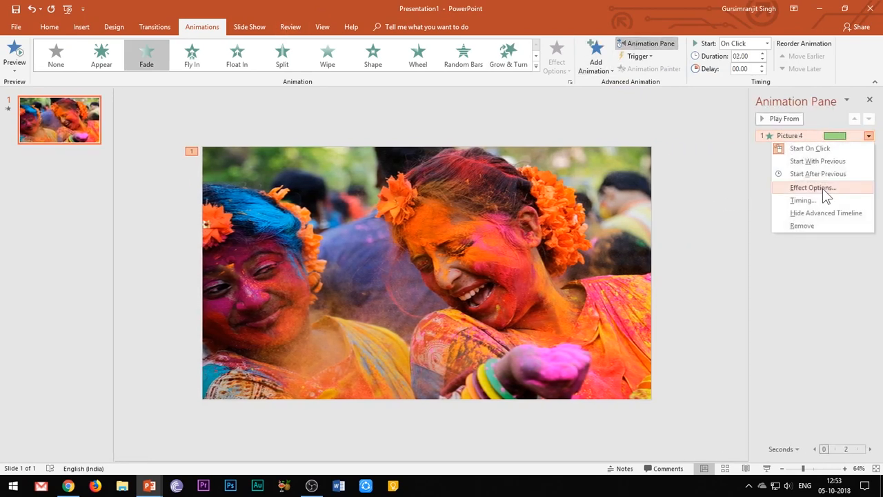
left_click(813, 188)
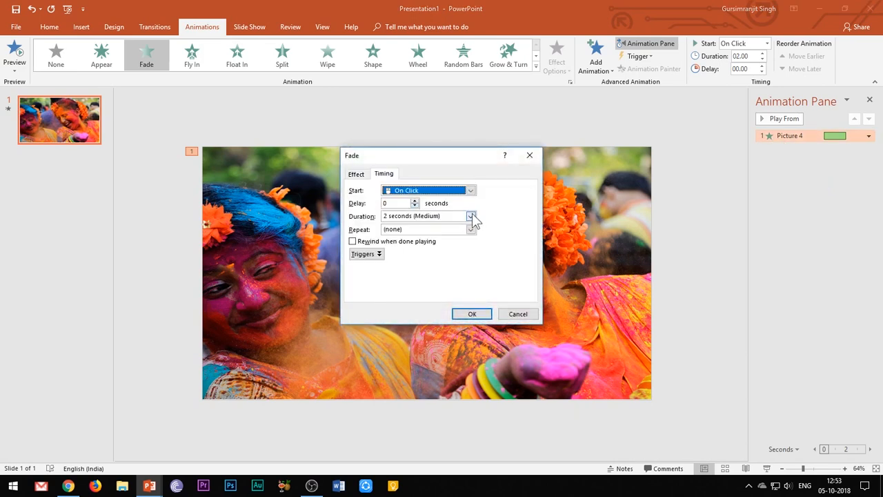
left_click(472, 315)
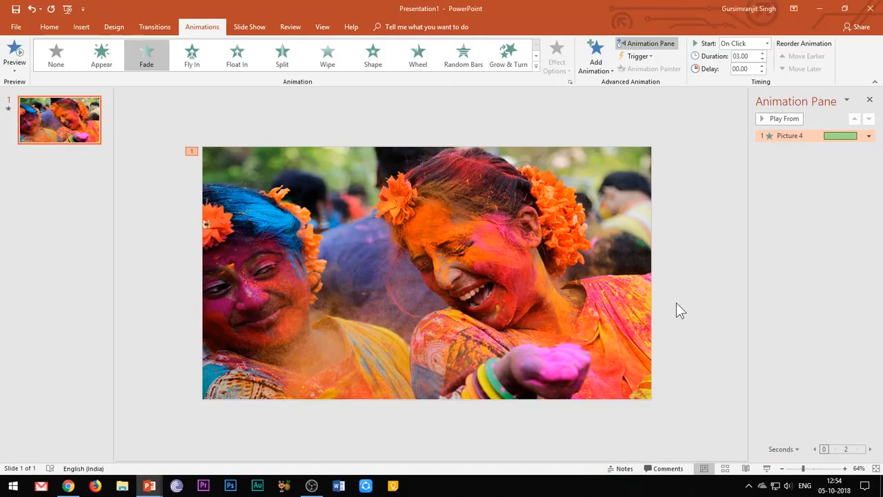
left_click(50, 26)
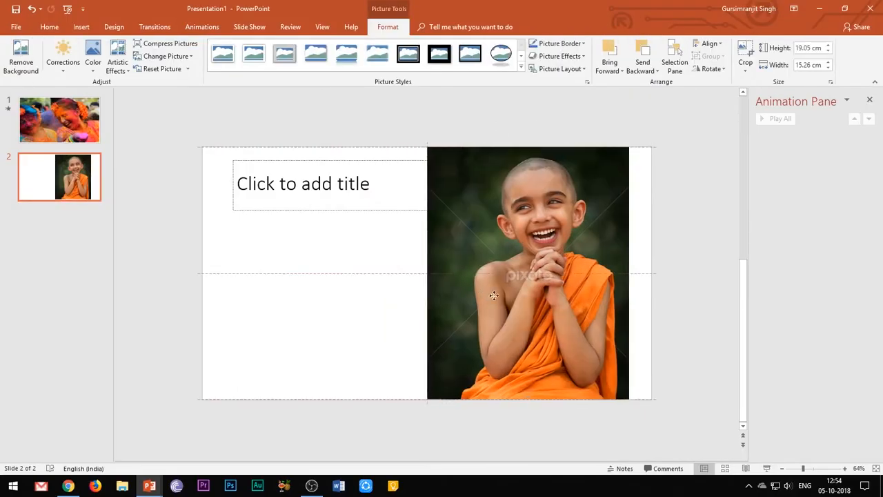
Apply the Left line motion path from More Motion Paths to the boy's photo
left_click(202, 27)
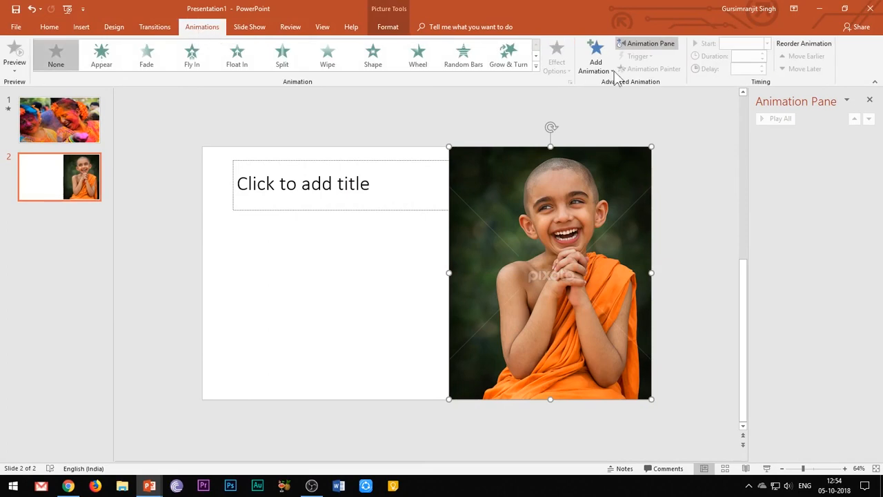
left_click(596, 62)
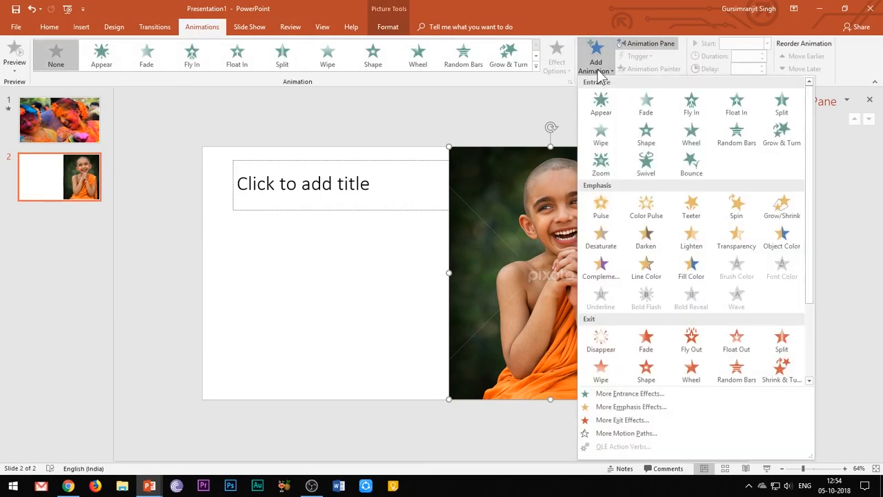
left_click(626, 433)
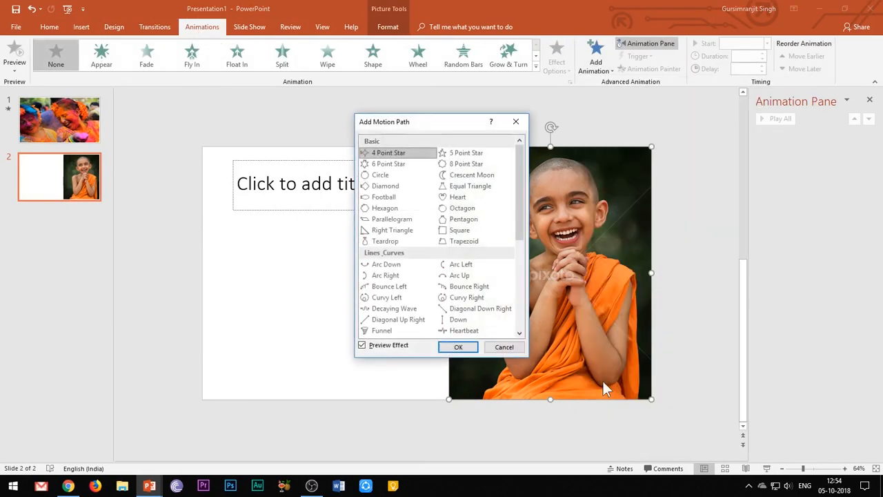
scroll("down", 3)
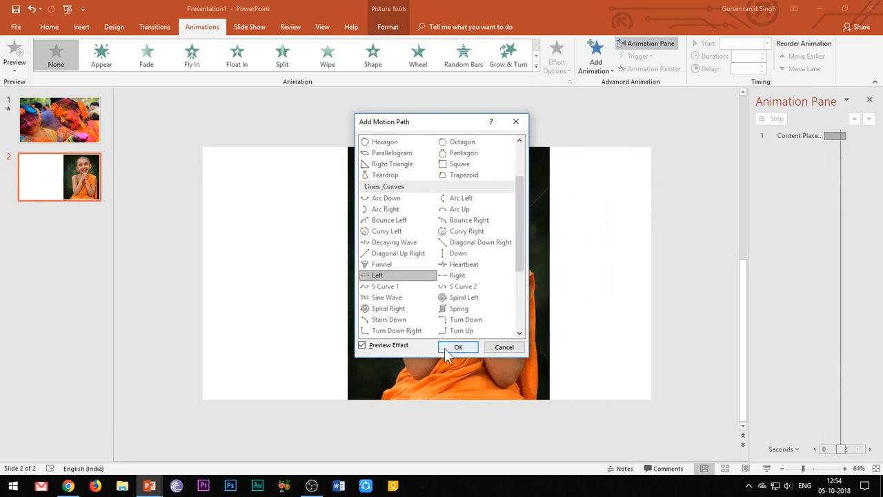
left_click(458, 348)
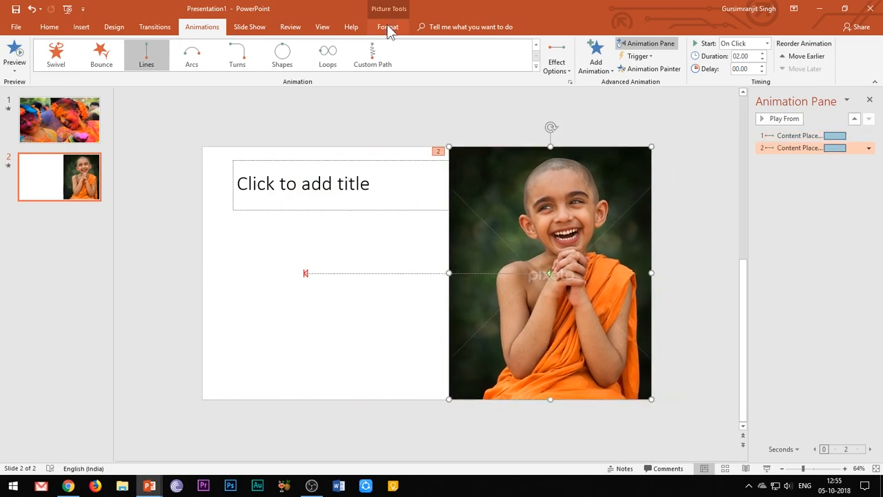
Reach the boy photo's picture colour options before adding its Fade entrance
left_click(388, 27)
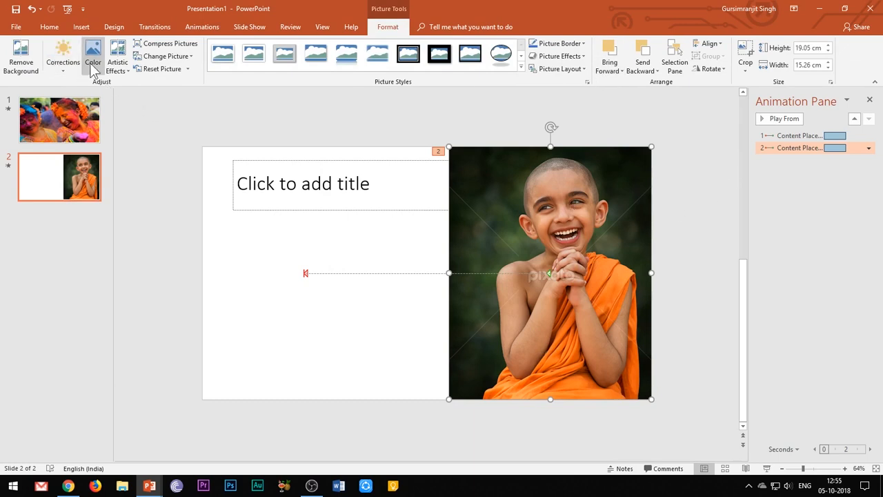
left_click(92, 54)
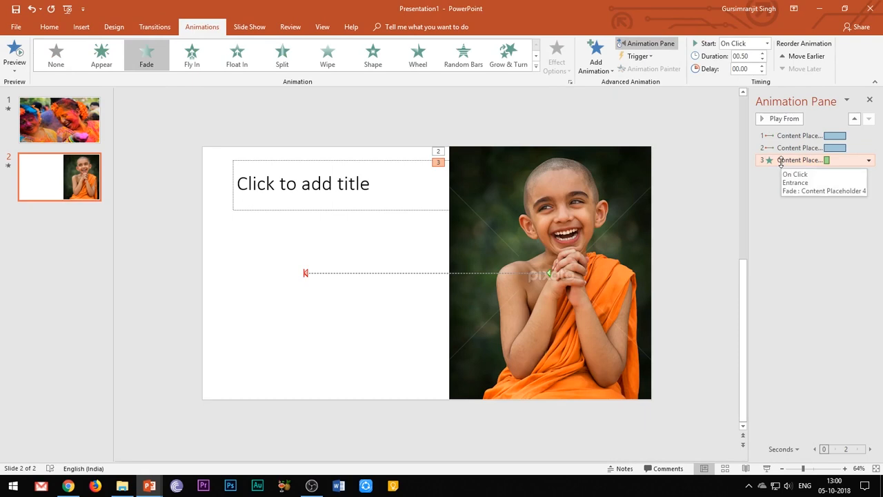
Start the second animation With Previous and set the Fade to three seconds, then check its timing
left_click(869, 160)
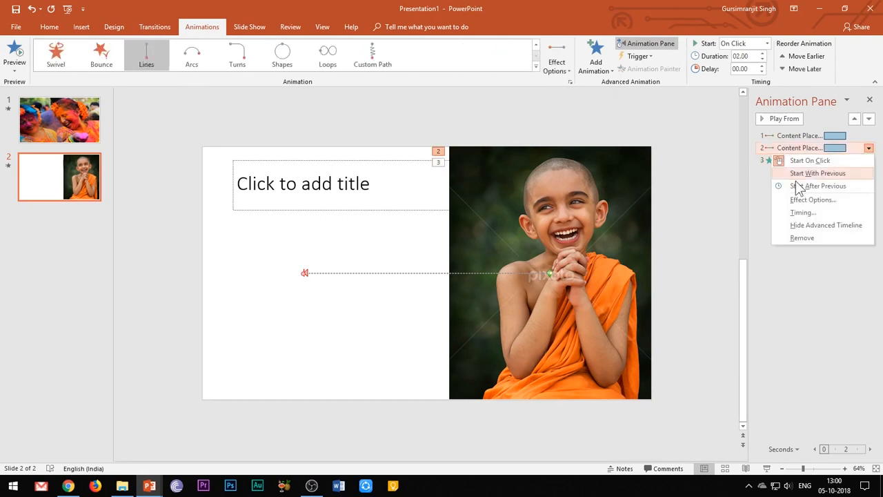
left_click(820, 185)
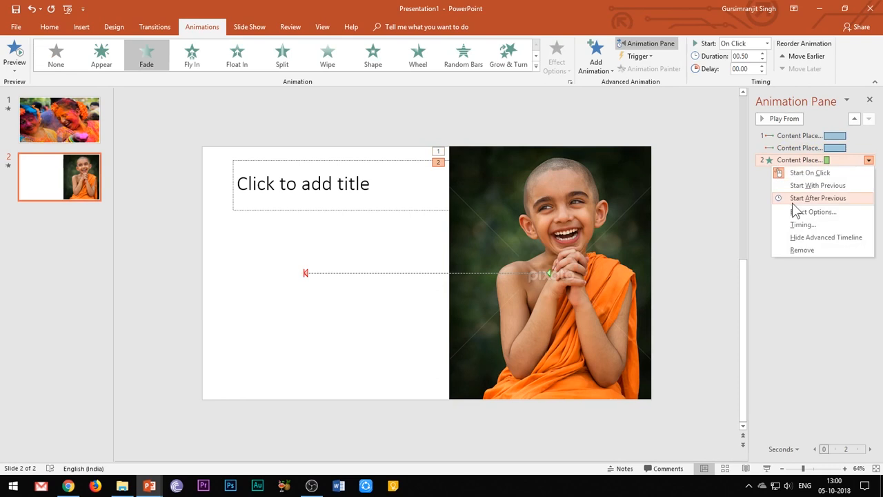
left_click(813, 211)
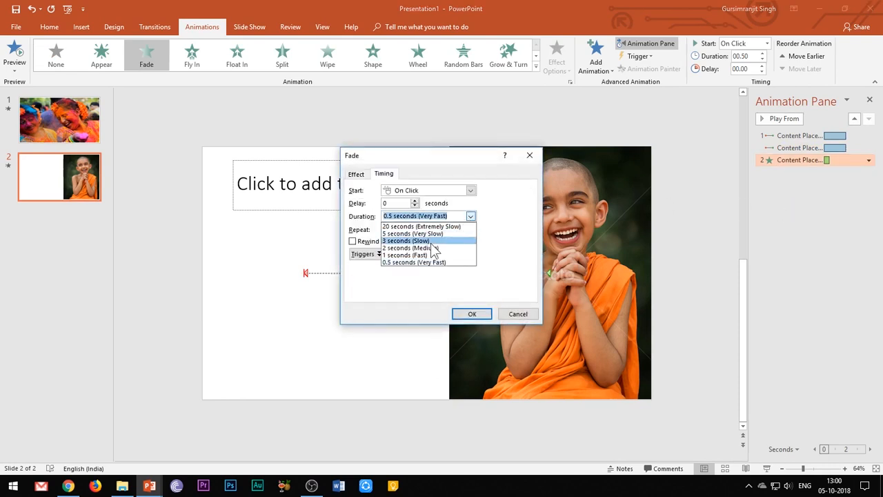
left_click(406, 240)
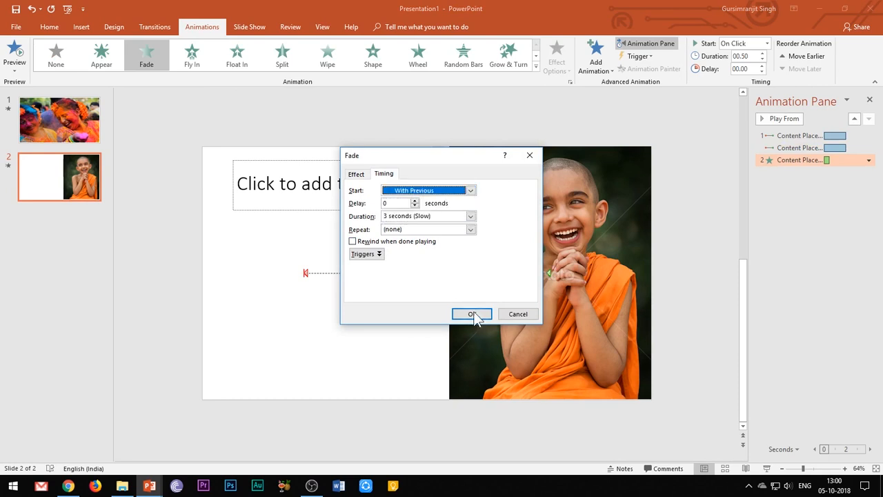
left_click(472, 315)
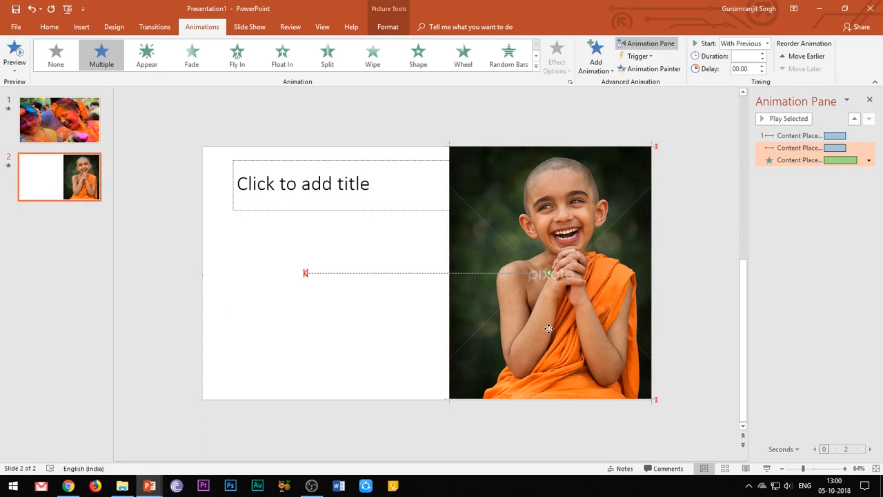
left_click(797, 160)
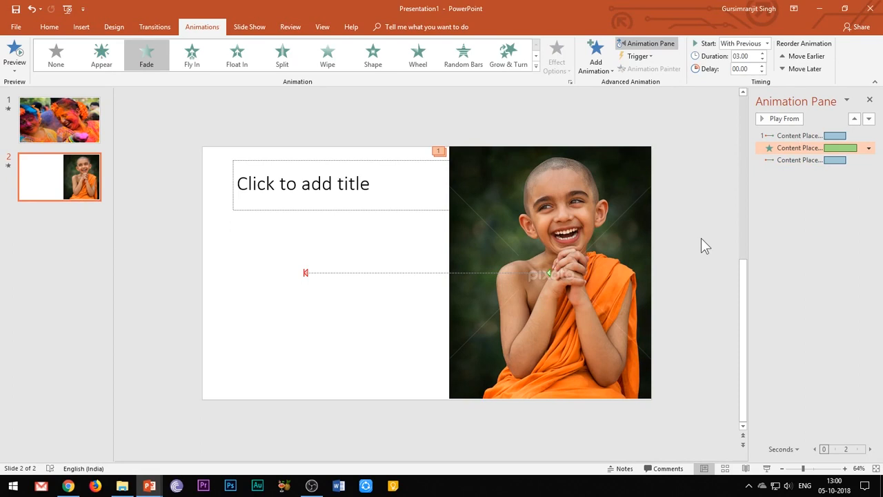
mouse_move(698, 248)
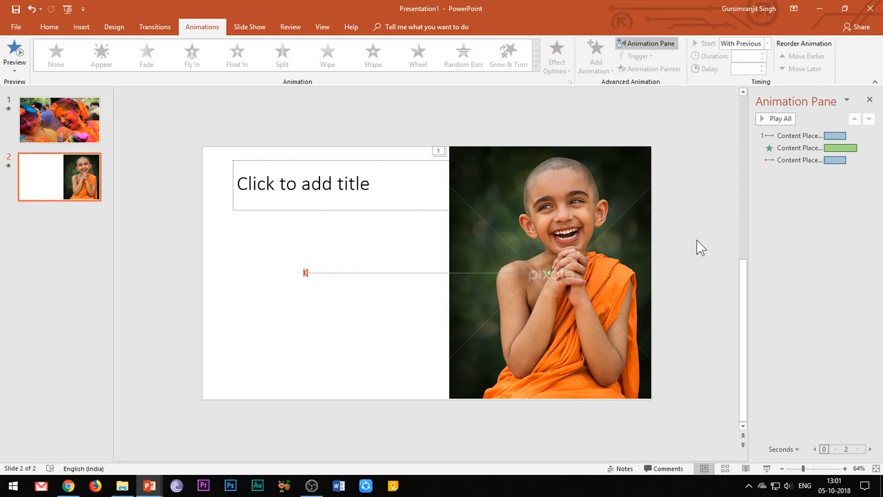
mouse_move(386, 383)
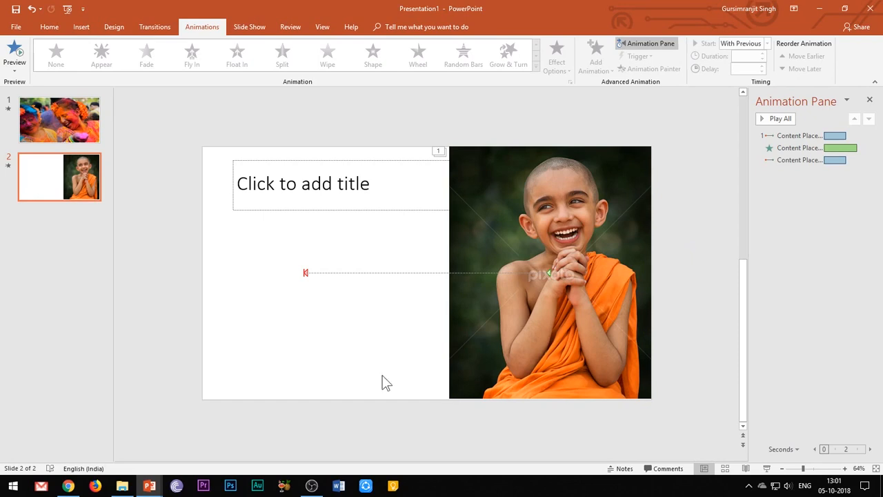